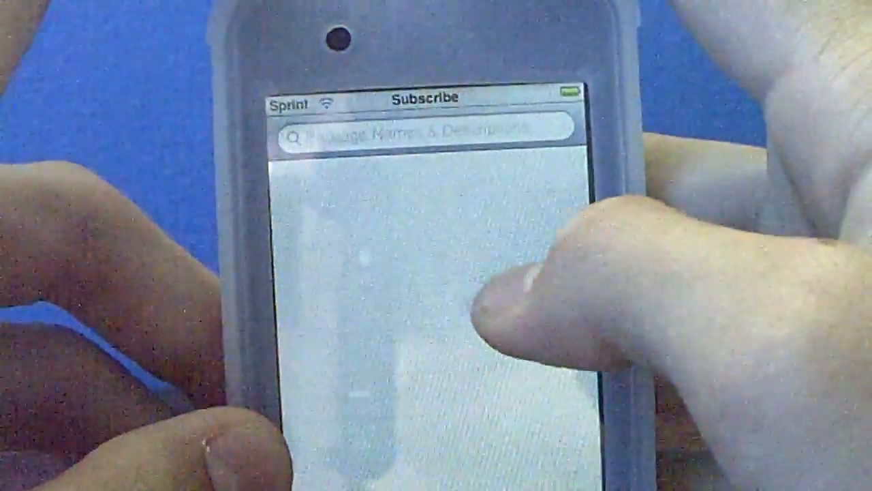
Focus the Search tab's package search field so the keyboard appears, with nothing typed
click(430, 133)
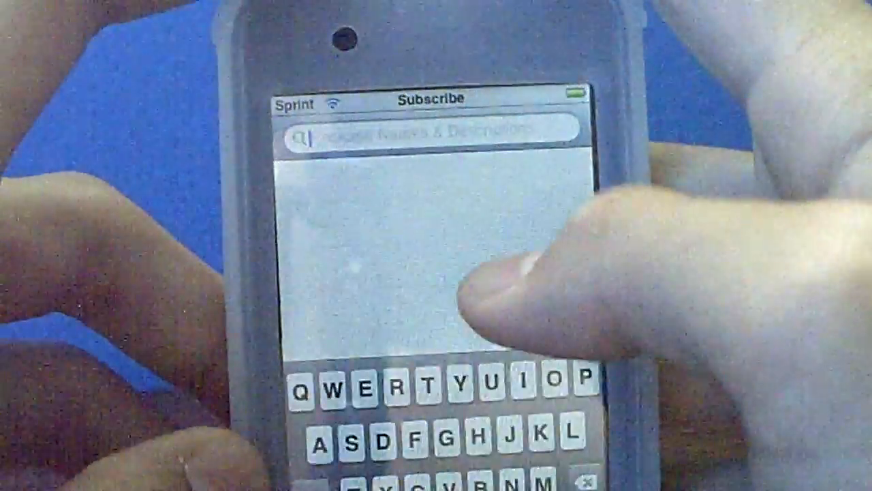